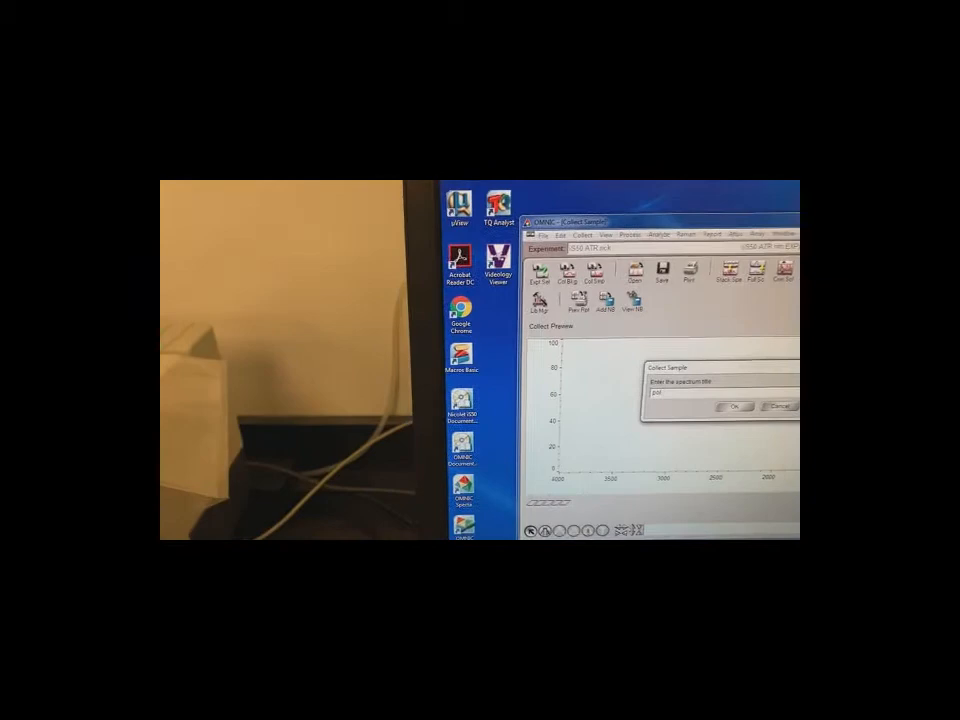
# - Confirm the spectrum title in Collect Sample and begin collecting the new bag's spectrum
pyautogui.click(733, 407)
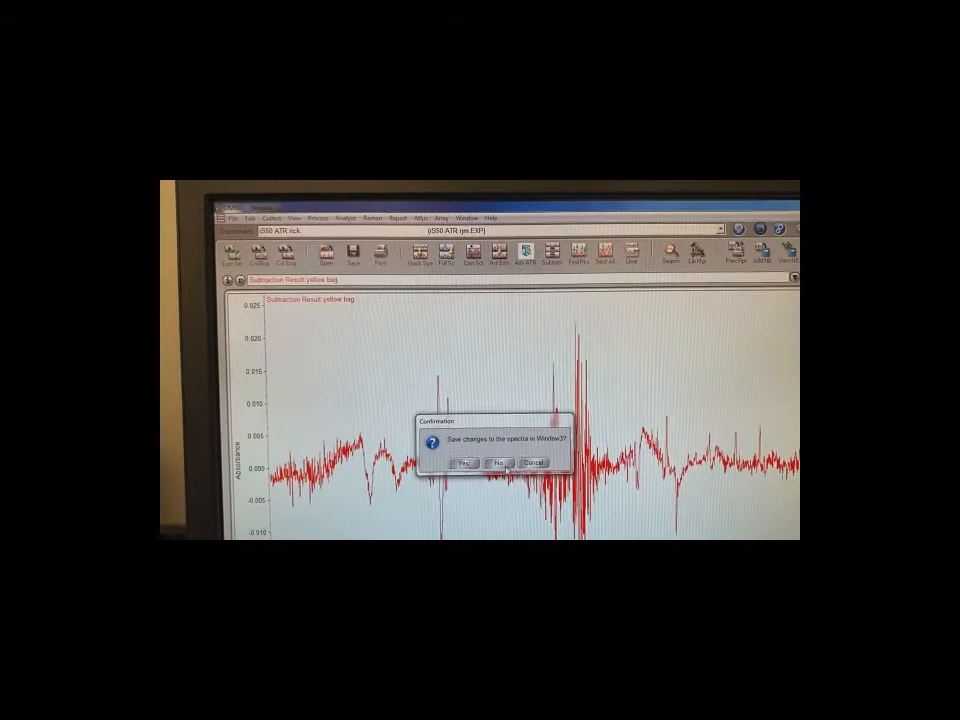
# - Answer No to saving the yellow bag subtraction result, leaving the three stacked spectra
pyautogui.click(498, 463)
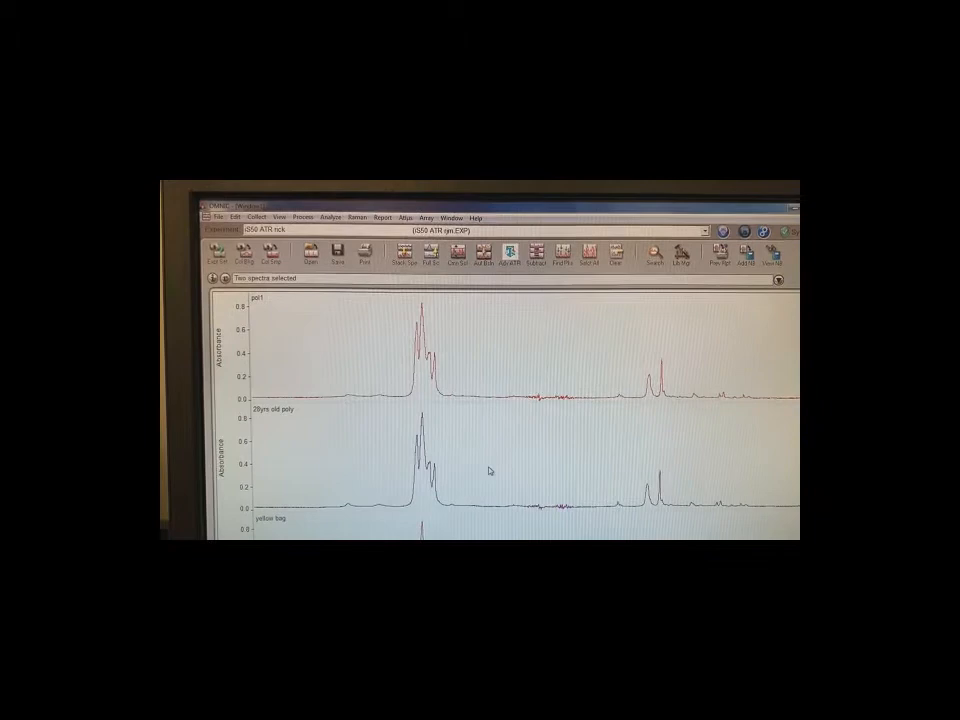